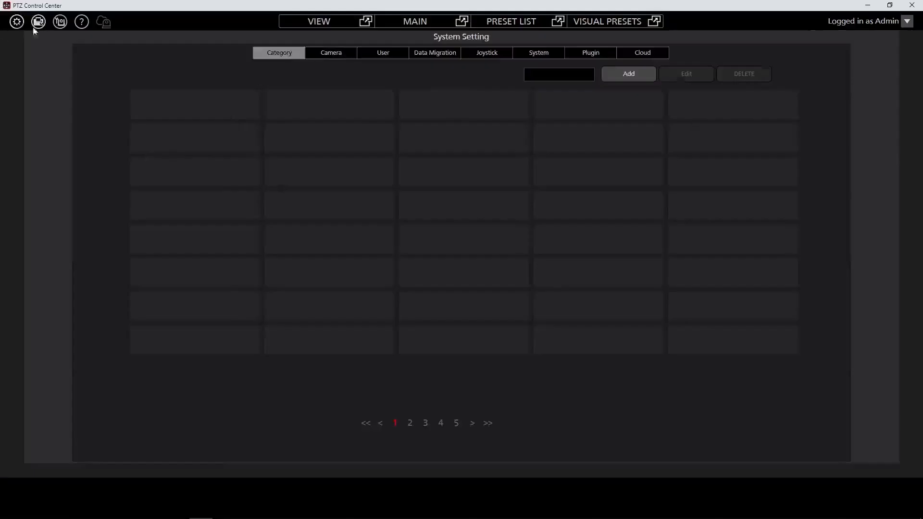
- Register the AW-UE50 at 192.168.10.202, port 80, found through Auto Search
left_click(331, 53)
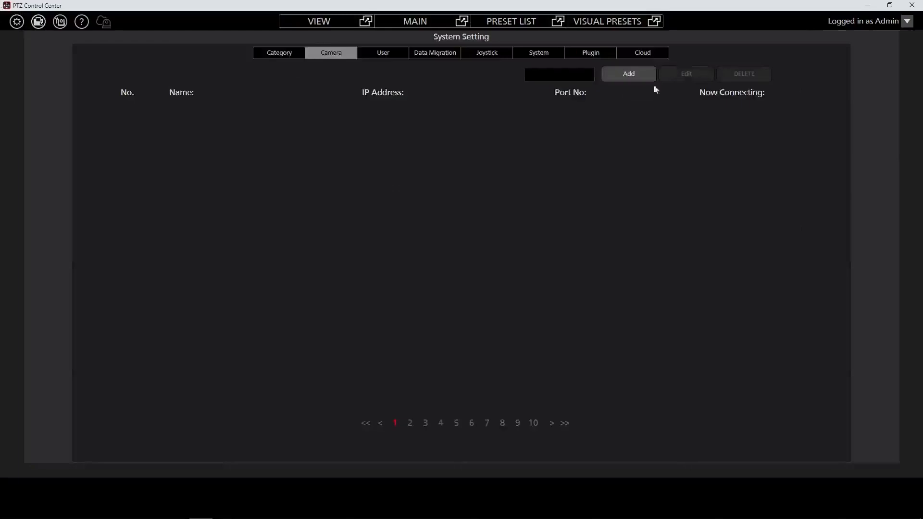
left_click(628, 73)
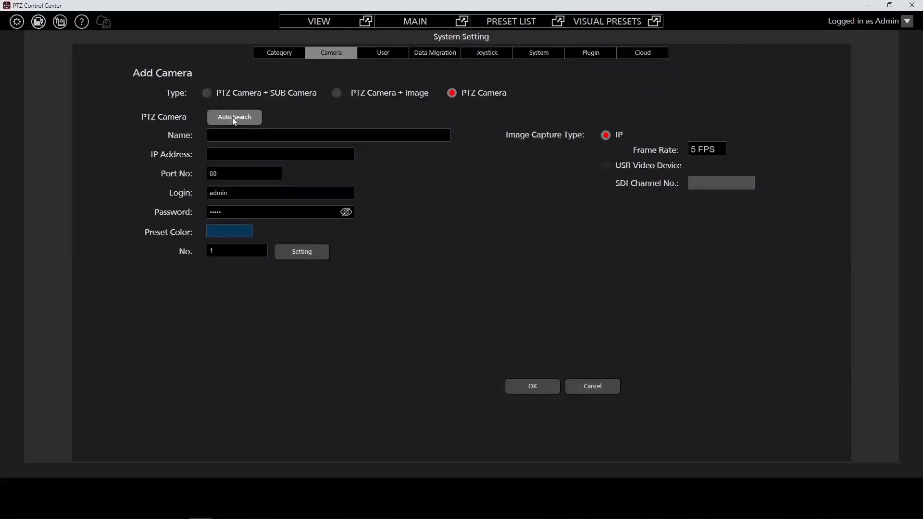
left_click(233, 117)
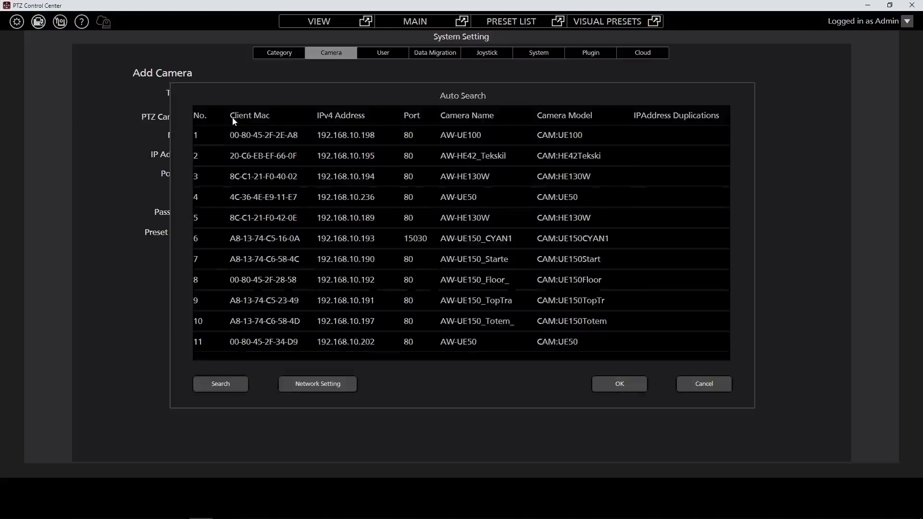
mouse_move(363, 282)
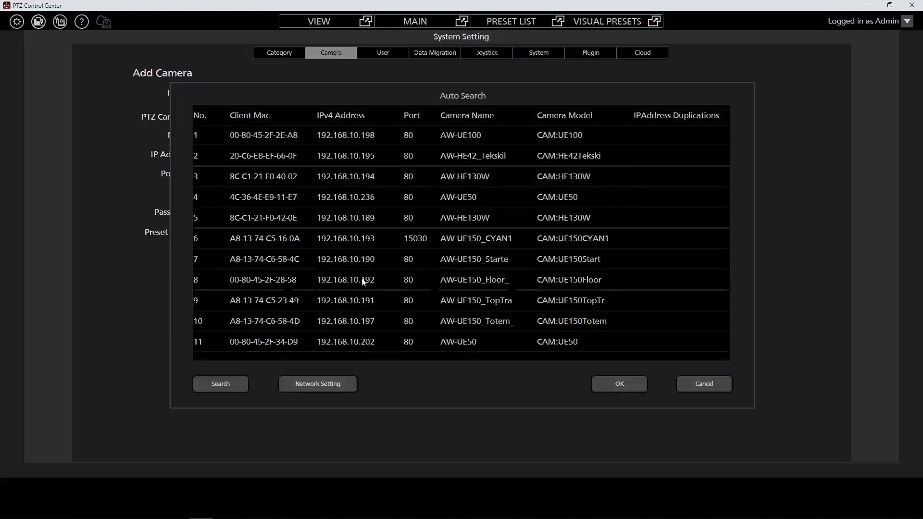
left_click(412, 341)
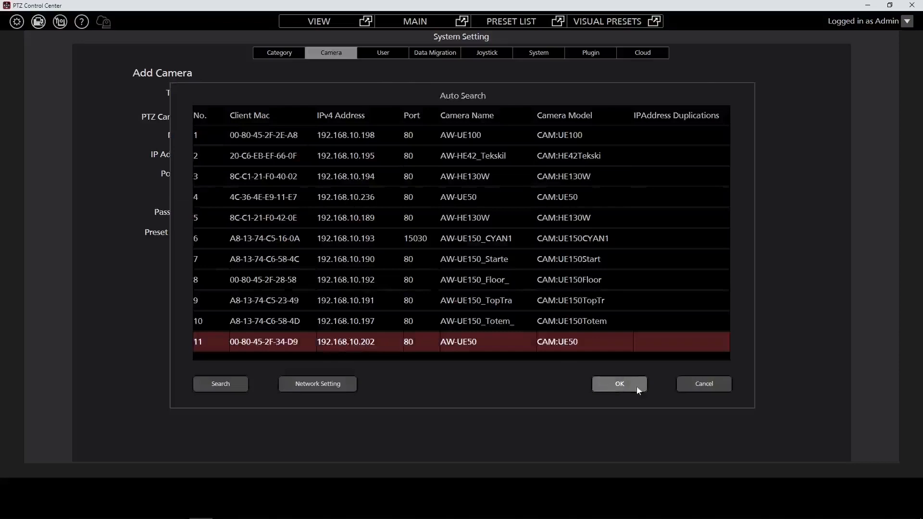
left_click(619, 383)
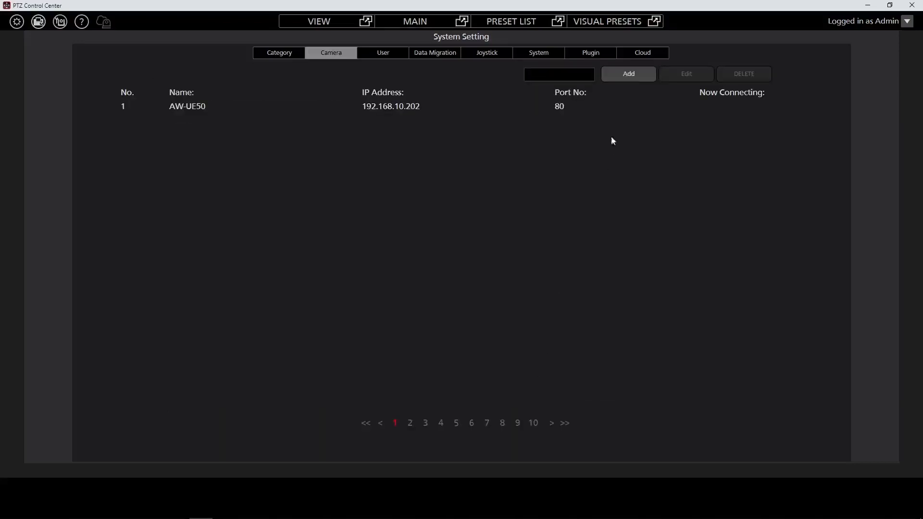
- Register a second AW-UE50 at 192.168.10.236, port 80, giving two cameras in the list
left_click(628, 74)
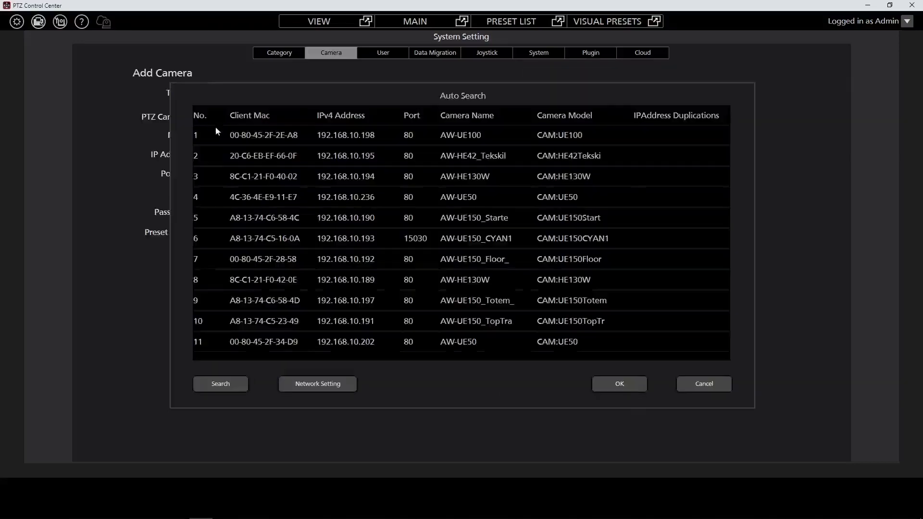
left_click(619, 384)
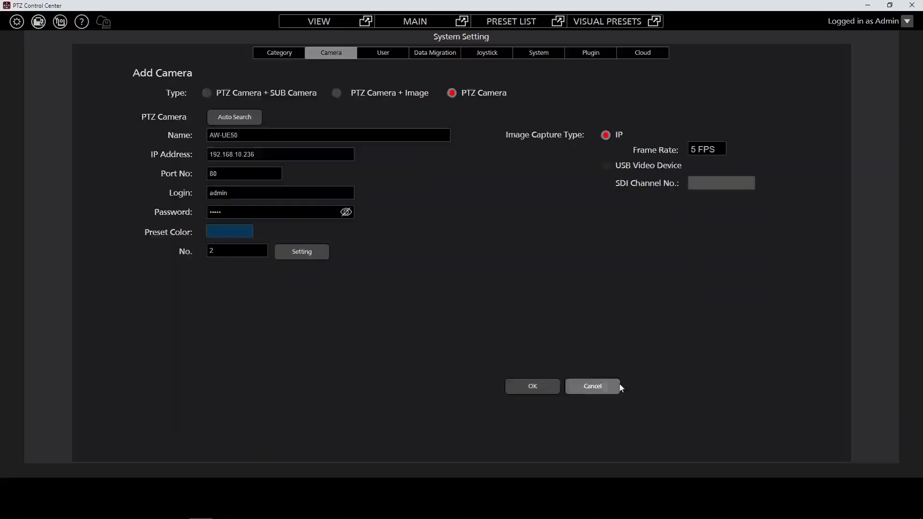
left_click(531, 386)
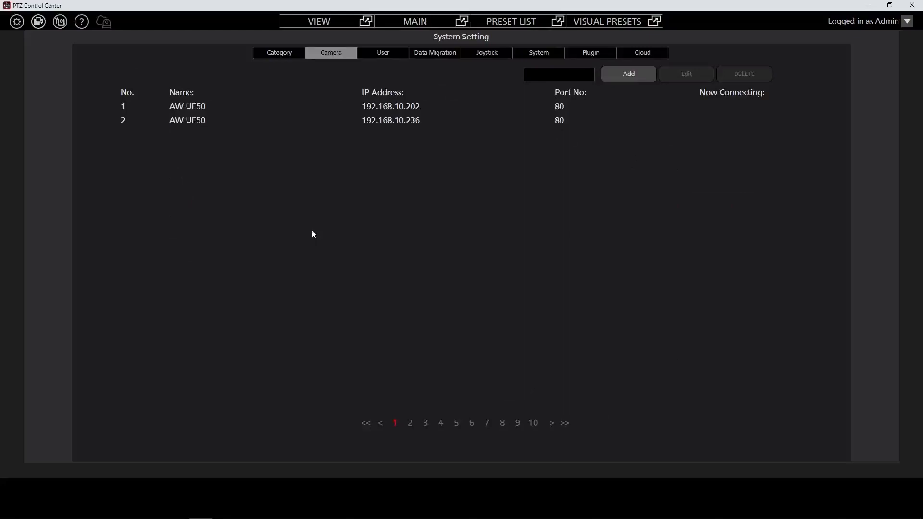
left_click(278, 53)
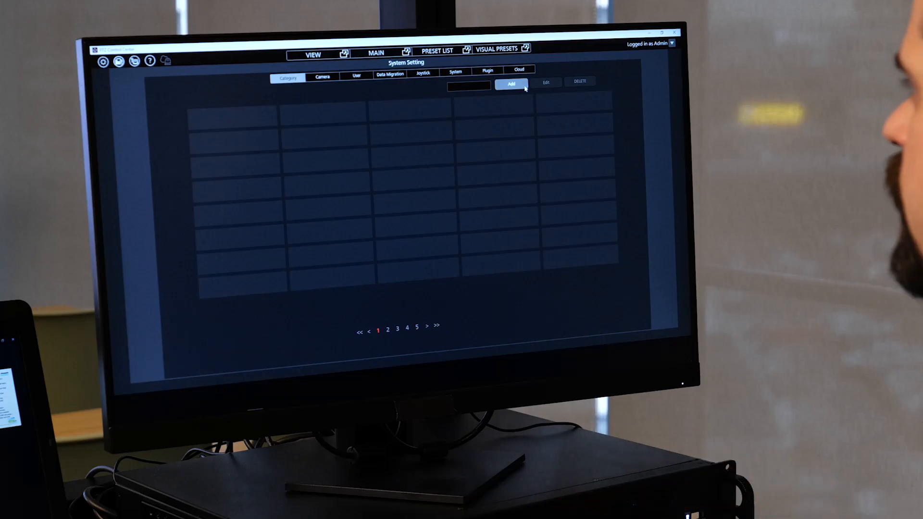
- Create the Classroom category containing the 192.168.10.202 and 192.168.10.236 cameras
left_click(511, 84)
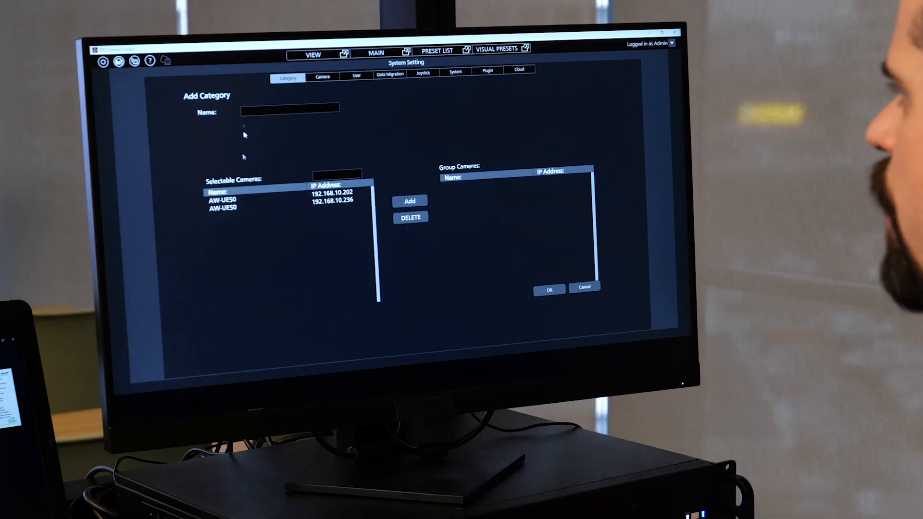
type("CI")
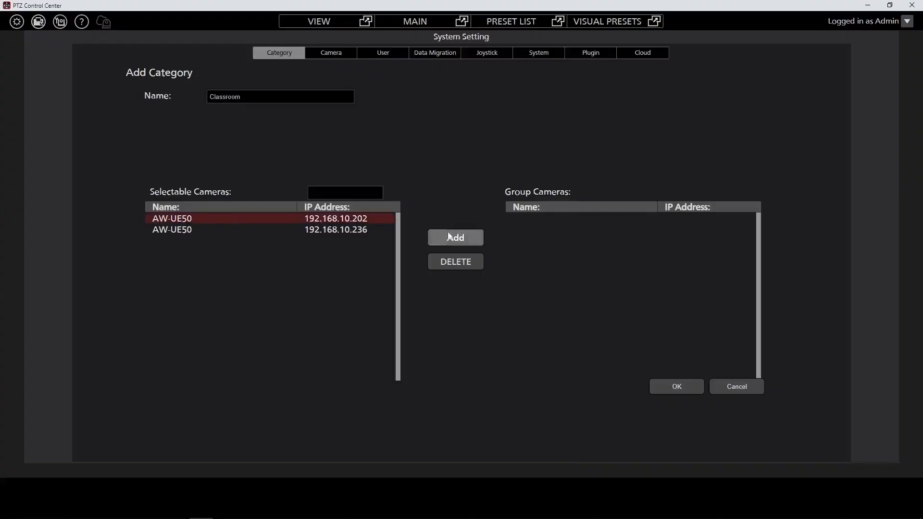
left_click(456, 237)
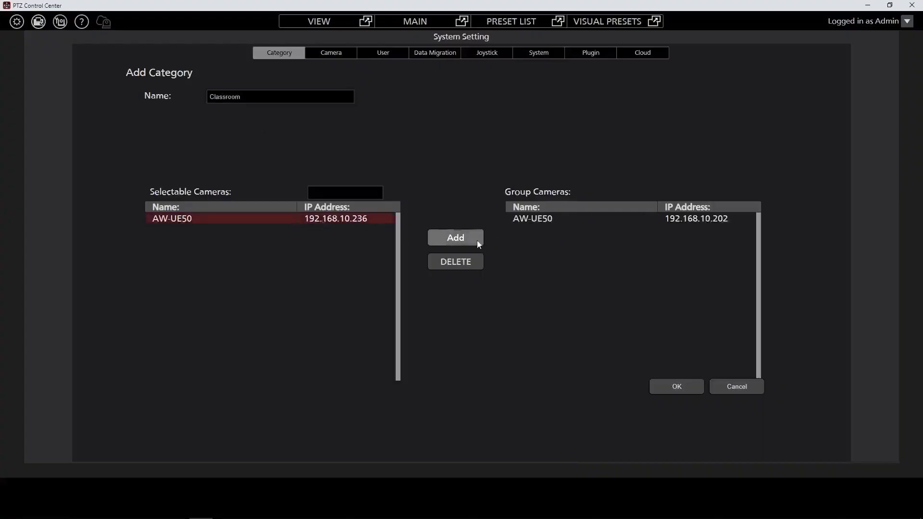
left_click(455, 237)
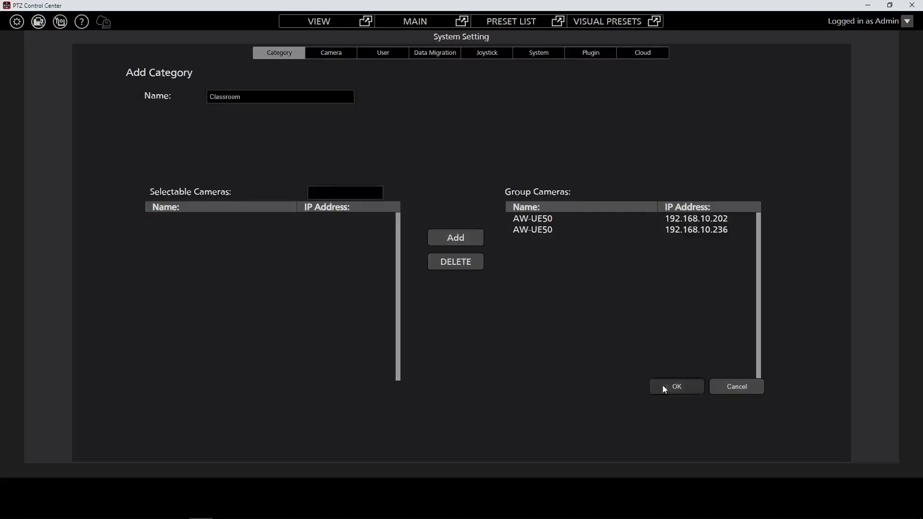
left_click(676, 386)
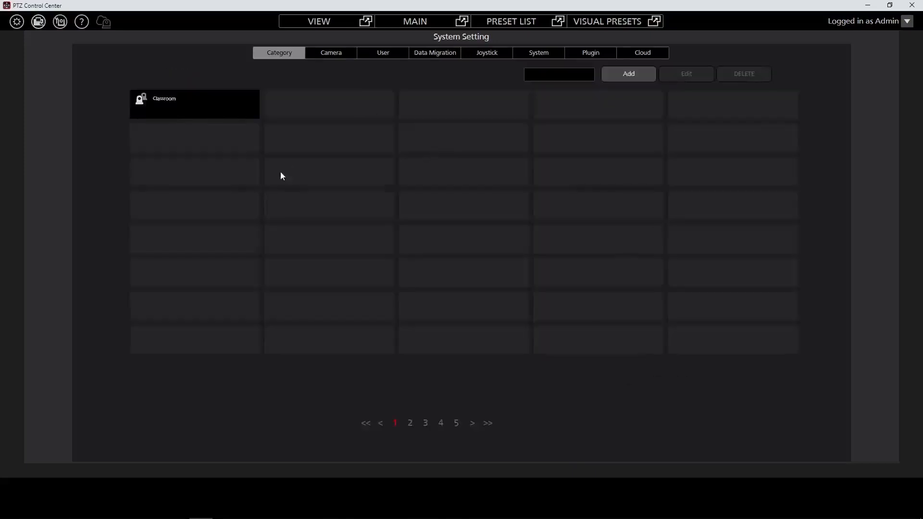
mouse_move(406, 89)
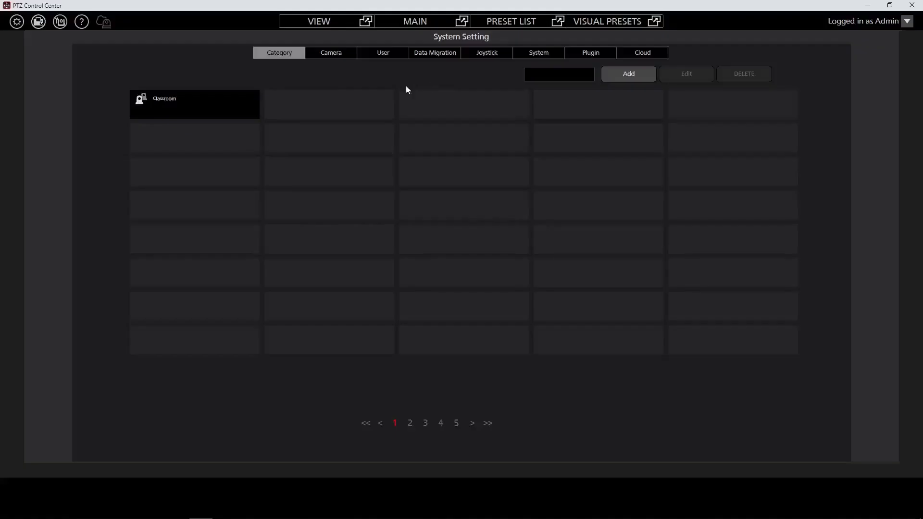
- Show the Plugin Activation Manager listing the AW-SF300 Visual Presets plugin as activated
left_click(590, 53)
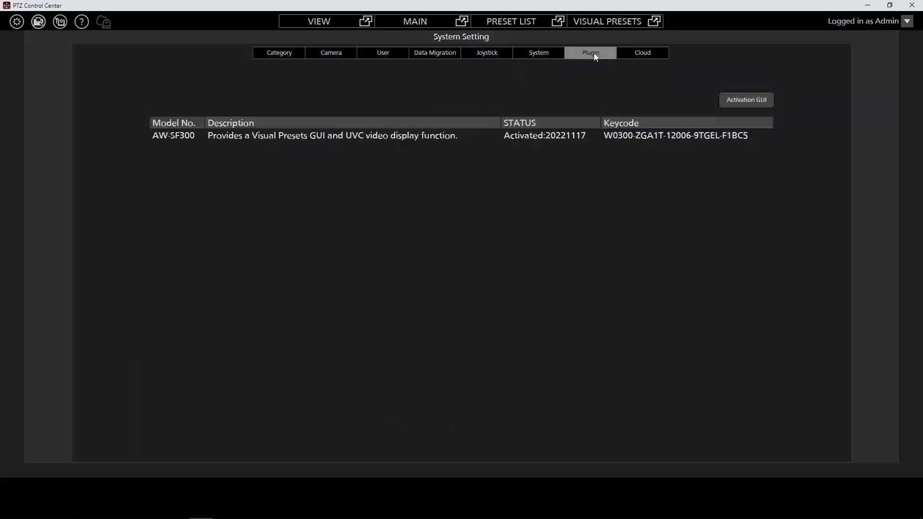
mouse_move(462, 172)
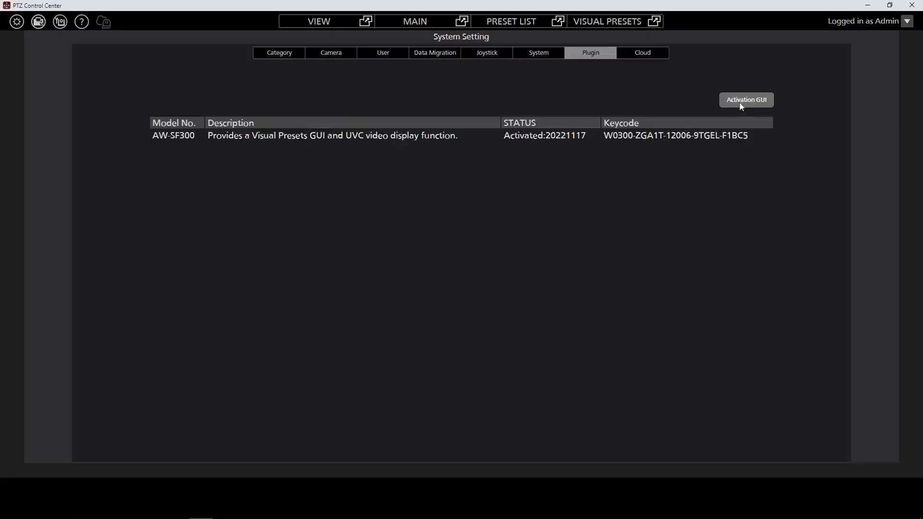
left_click(745, 100)
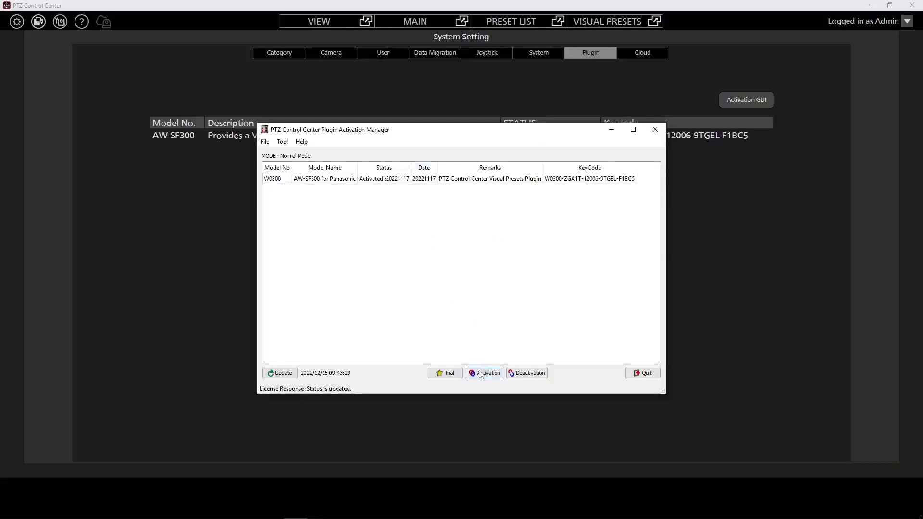
mouse_move(422, 231)
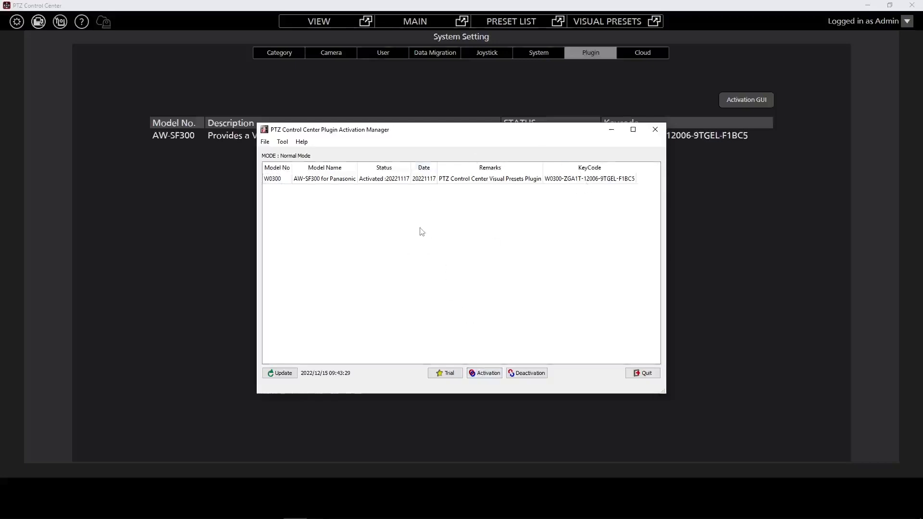
mouse_move(445, 373)
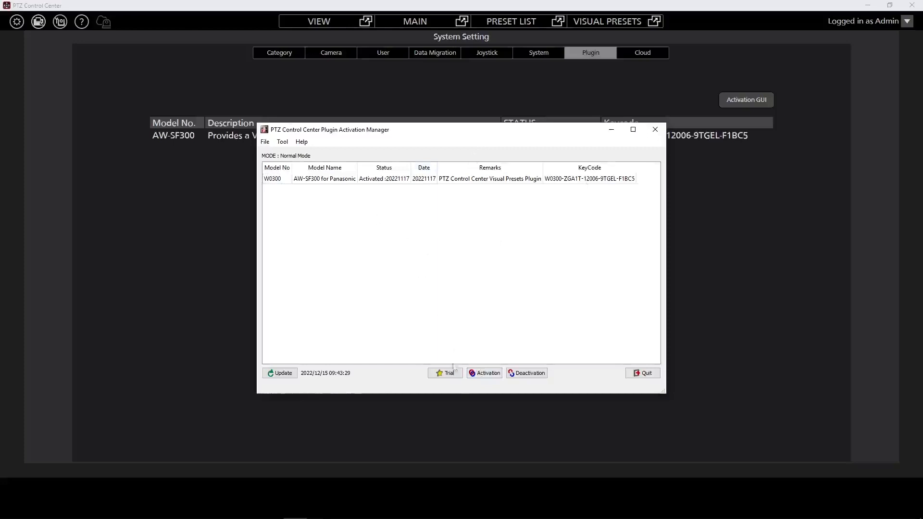
mouse_move(446, 373)
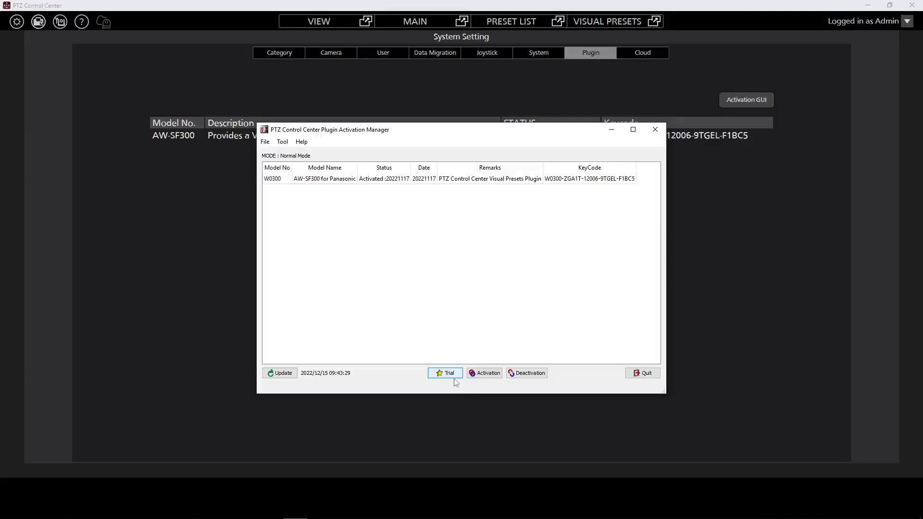
mouse_move(655, 379)
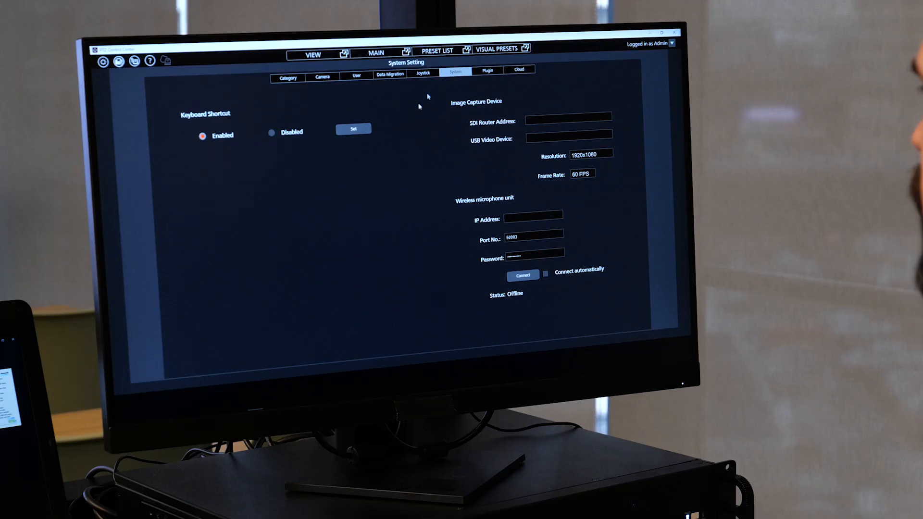
mouse_move(449, 249)
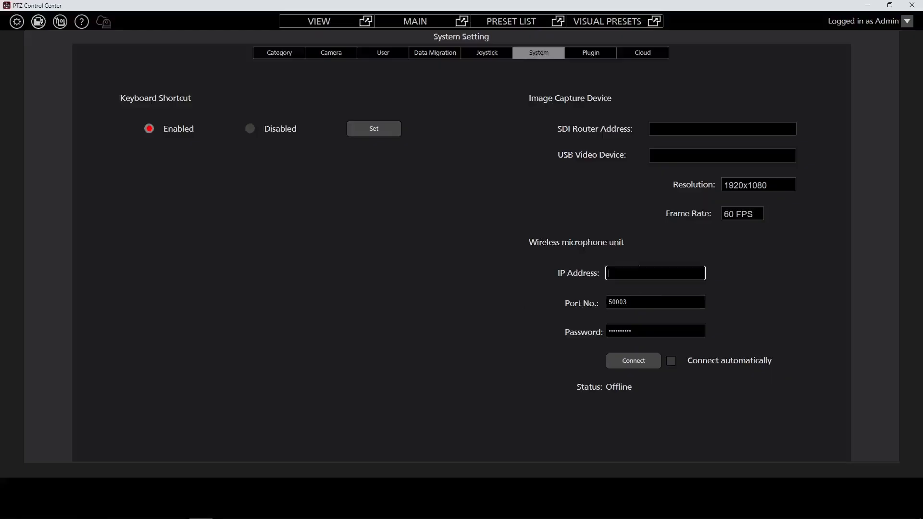
- Target the wireless microphone unit at 192.168.10.175 with a password and automatic connection enabled
type("1")
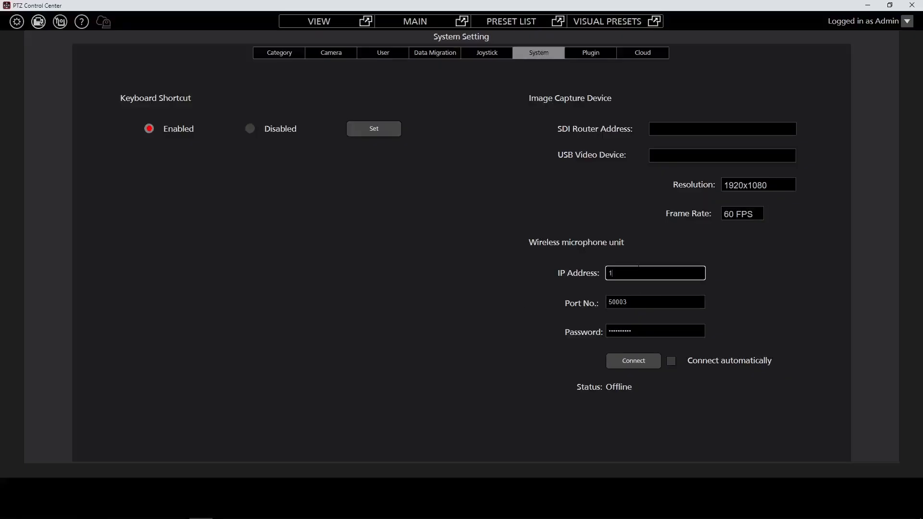
type("92.168.10.175")
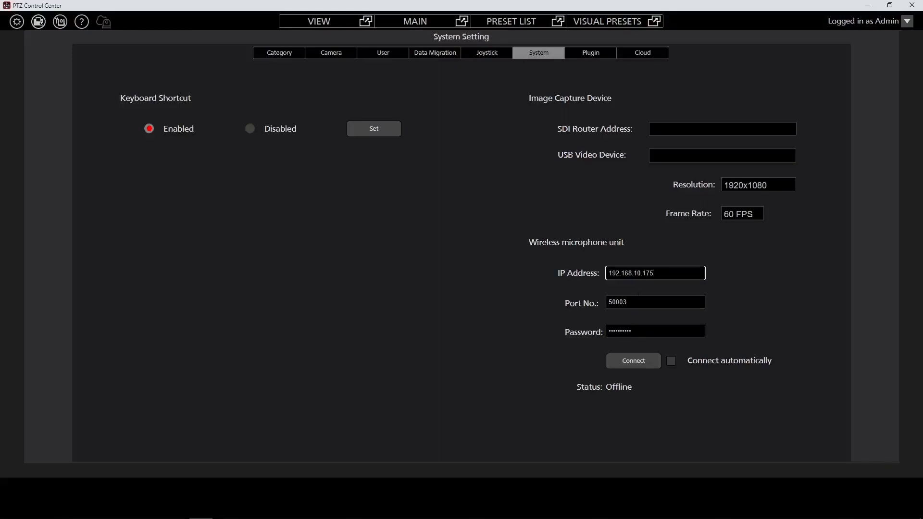
triple_click(655, 331)
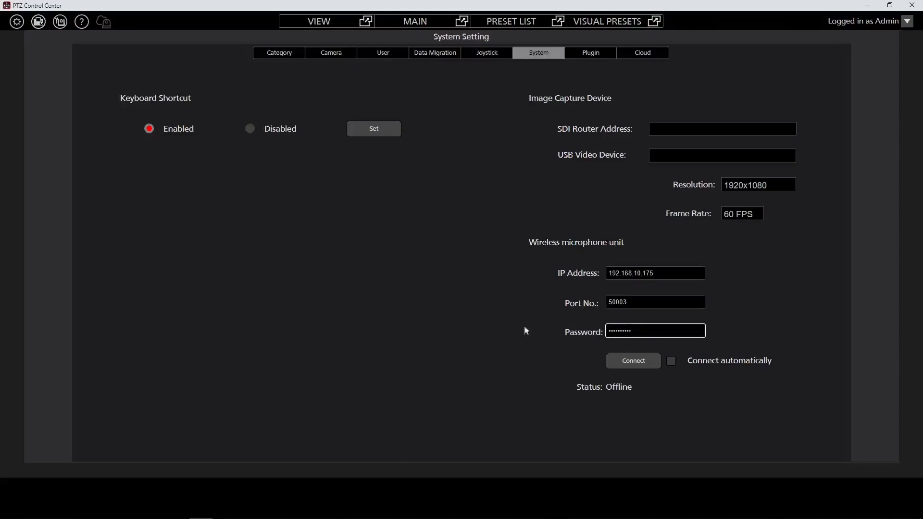
left_click(670, 361)
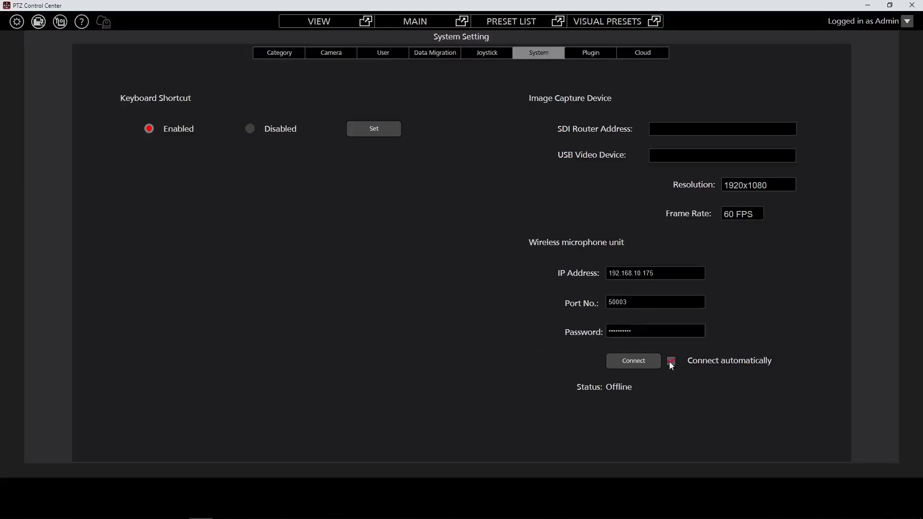